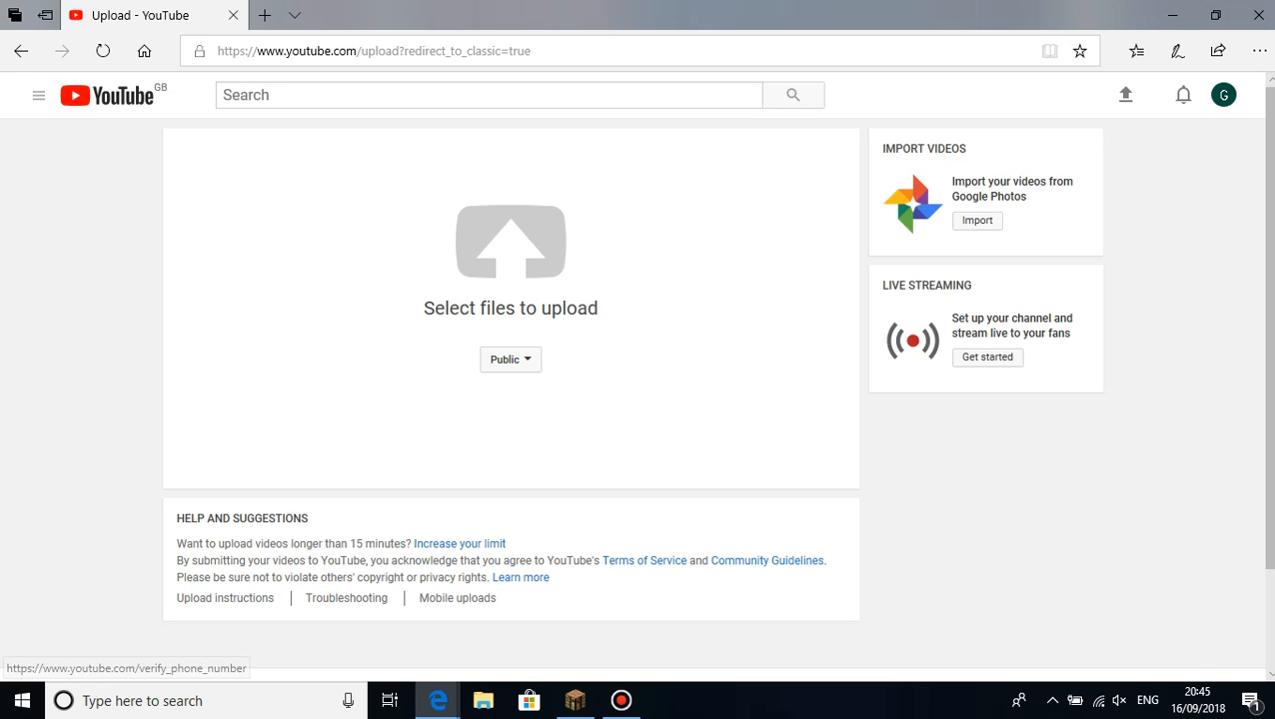
- Go to the GreenVeil Studios channel page through the navigation menu's My channel entry
click(38, 94)
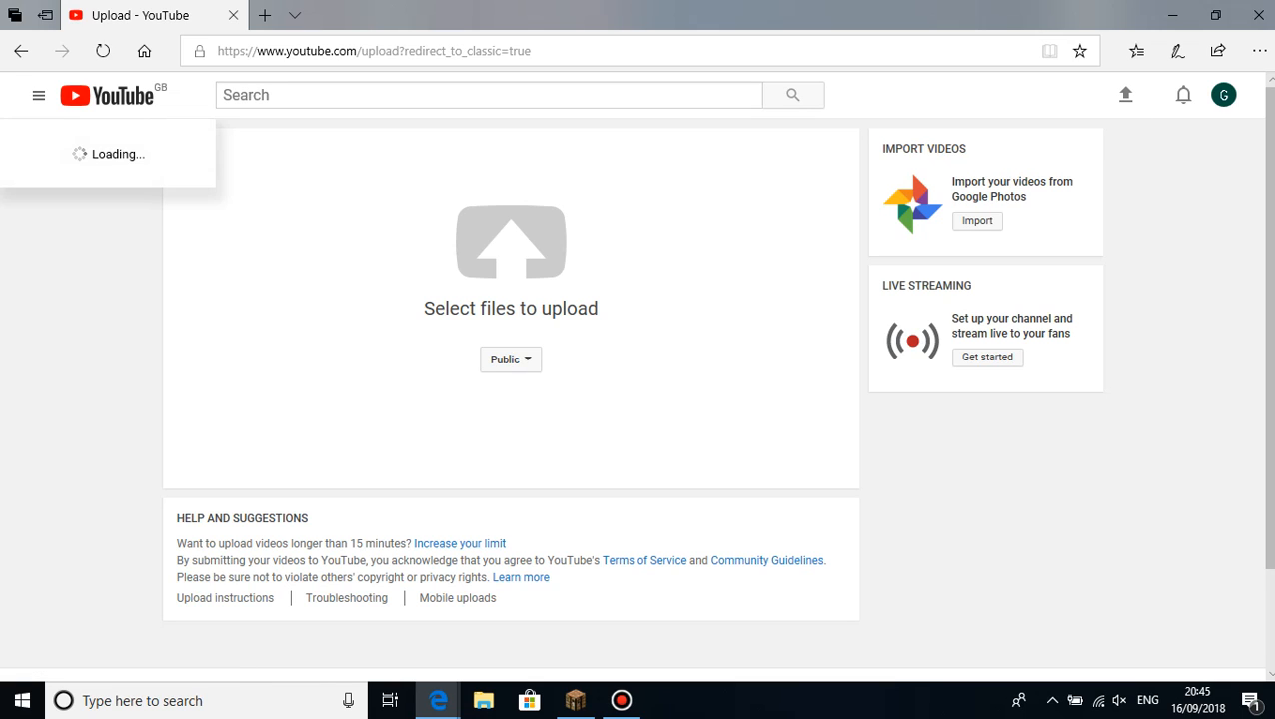
click(38, 95)
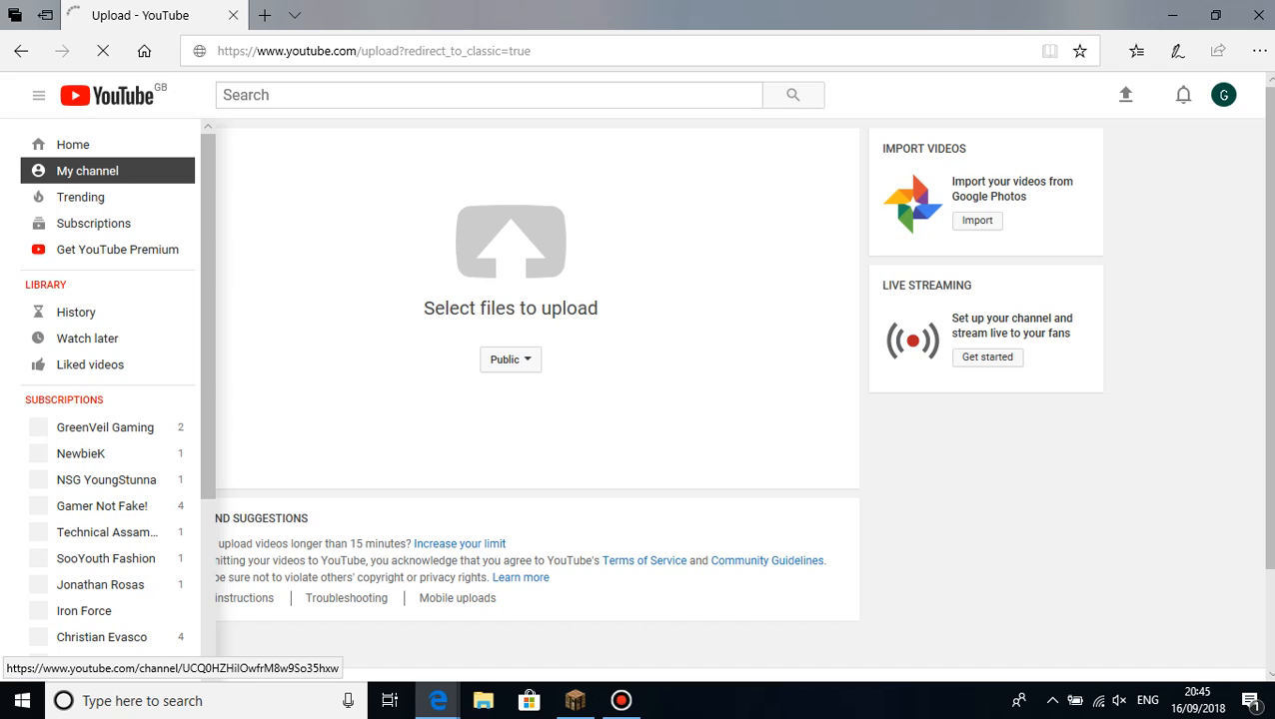
click(87, 170)
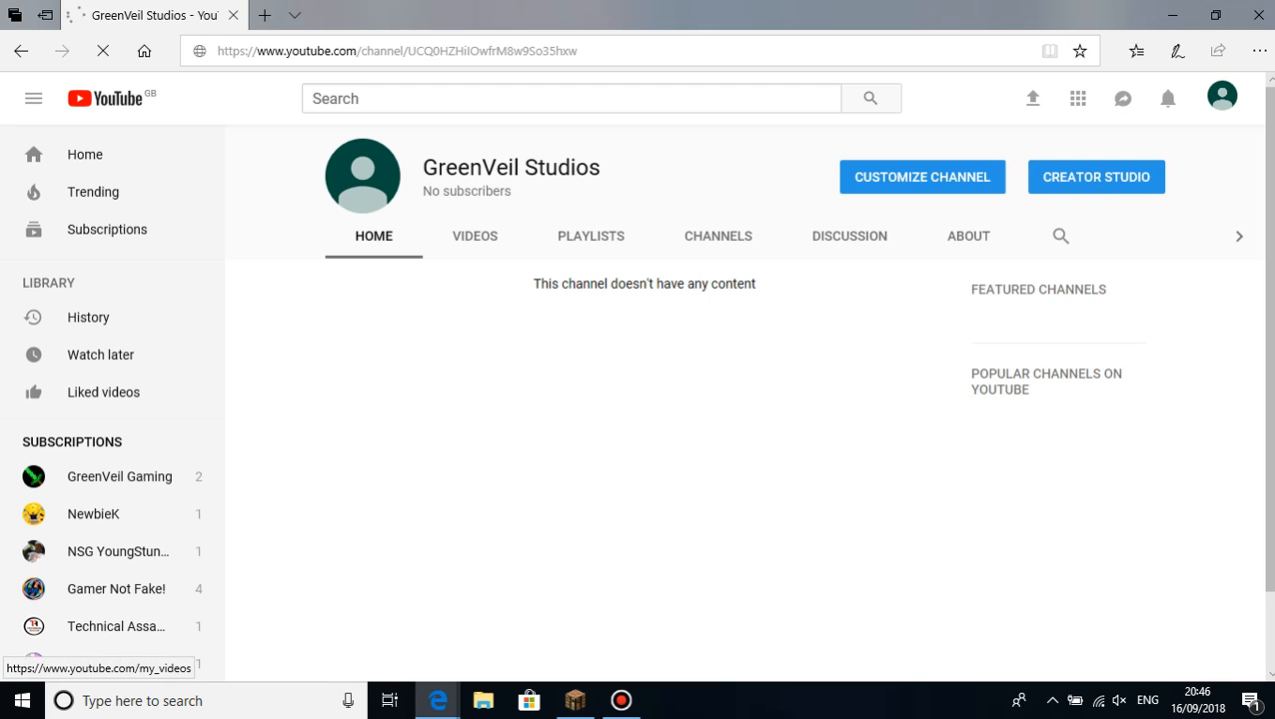
- Open Creator Studio from the GreenVeil Studios channel page
click(1095, 177)
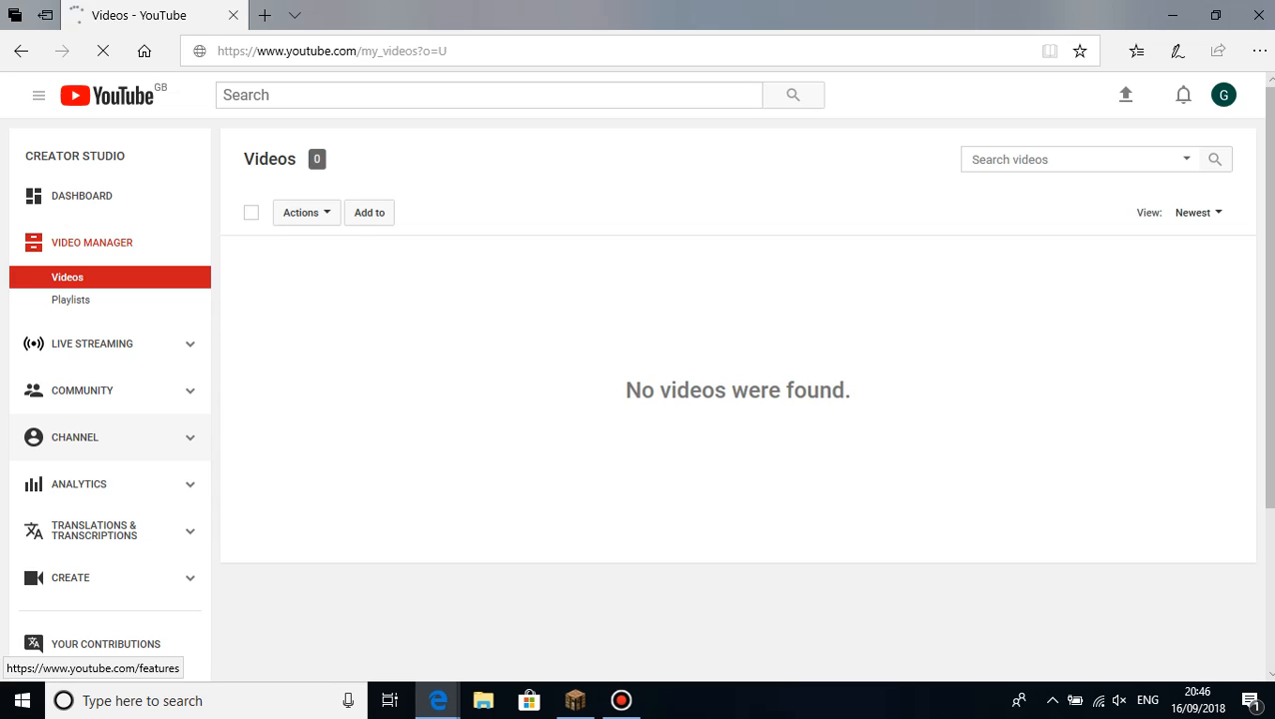
- Enable Longer videos from the Channel > Status and features page
click(75, 437)
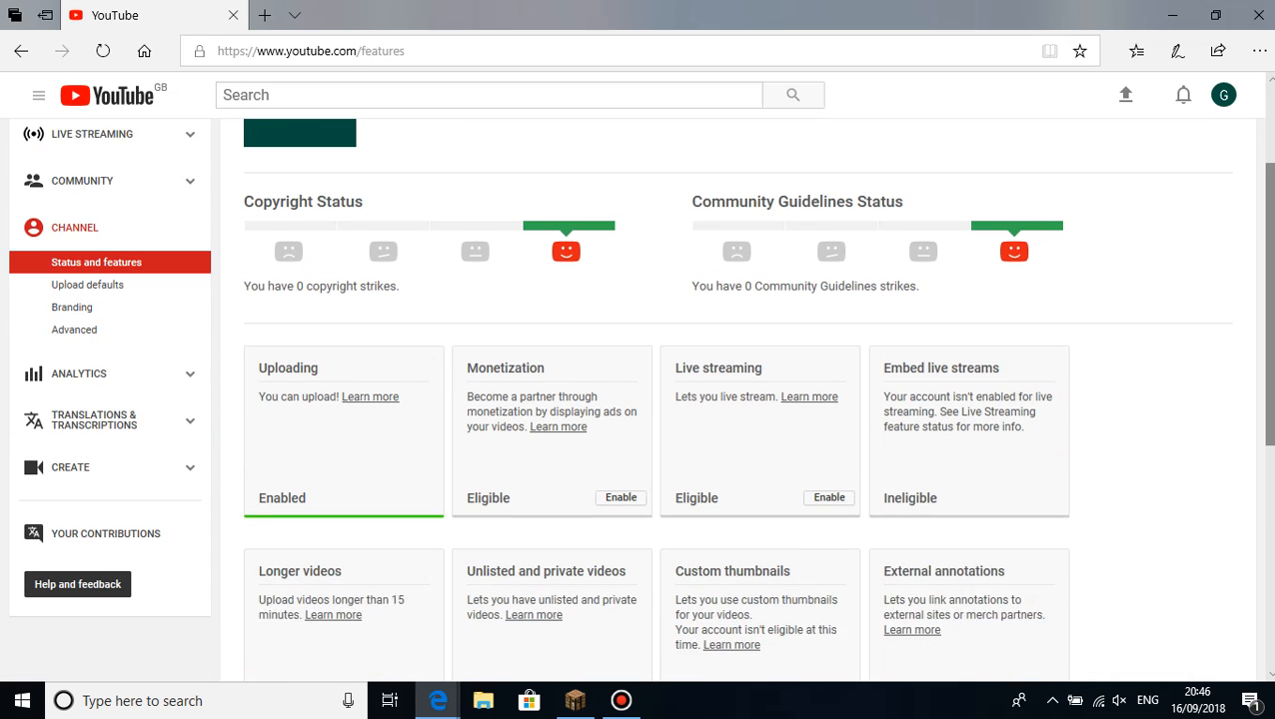
scroll(down, 3)
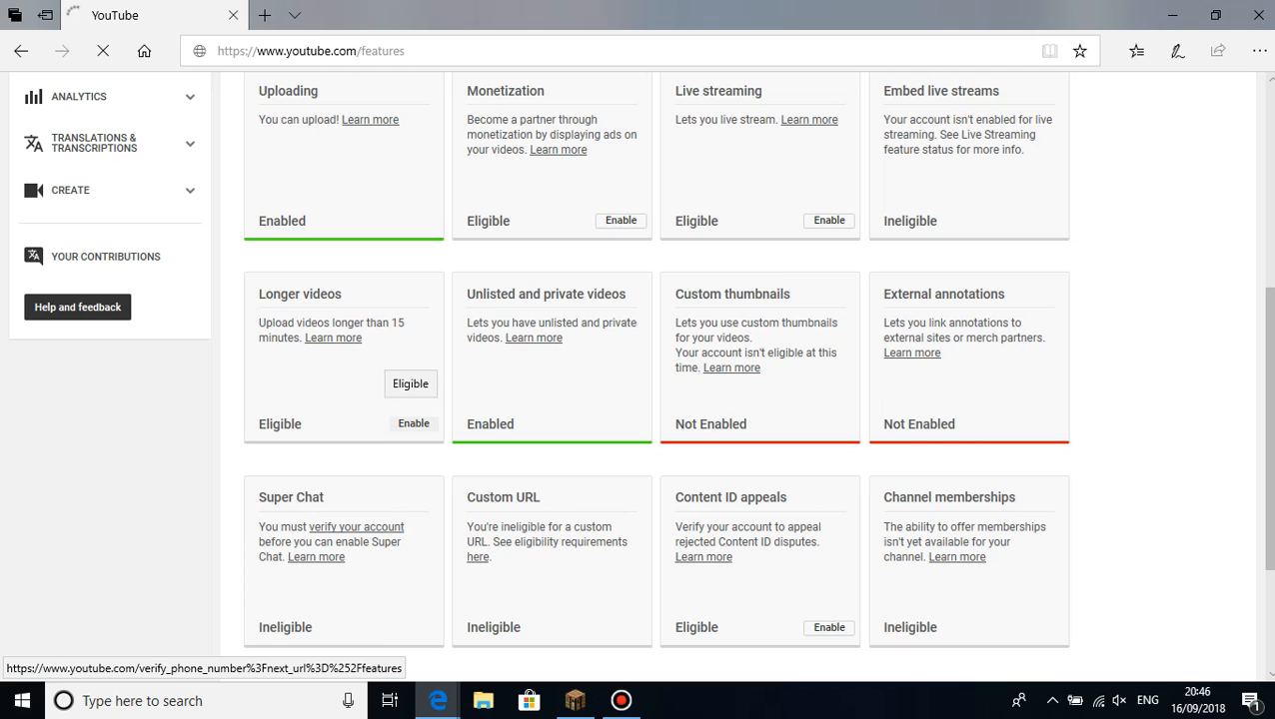
click(411, 383)
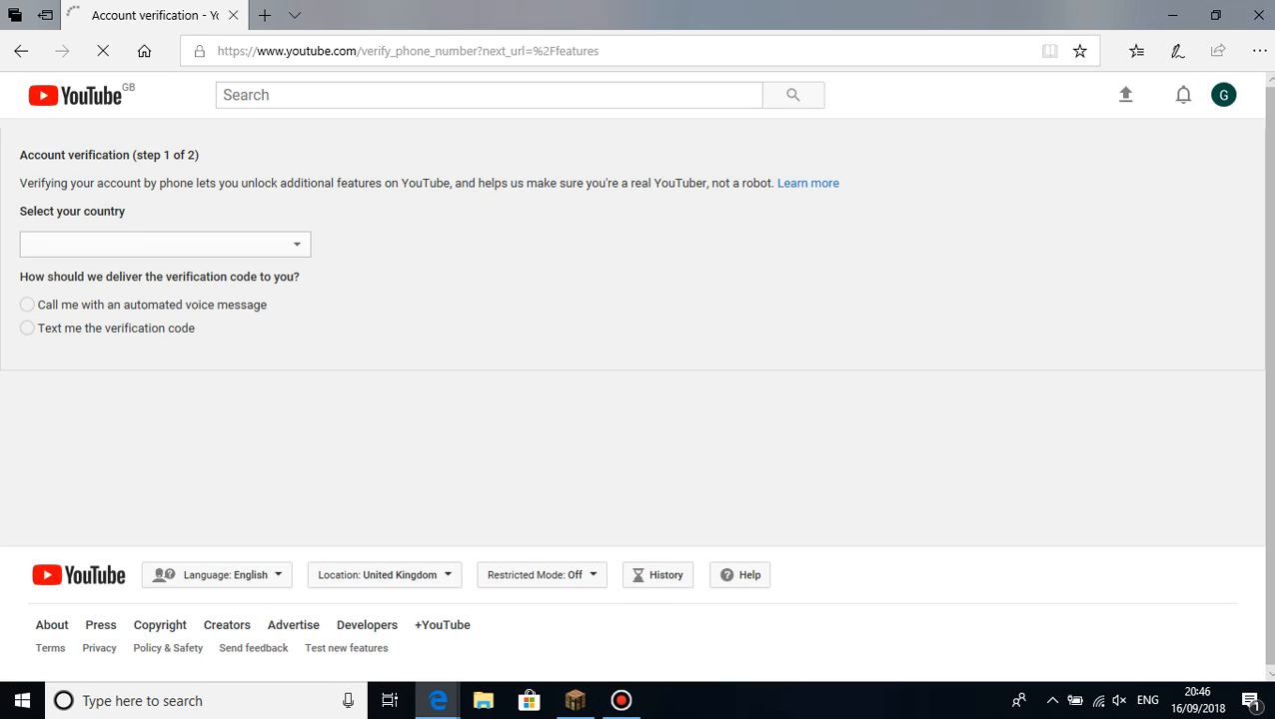
- Choose United Kingdom with text-message delivery, then begin entering the phone number
click(164, 244)
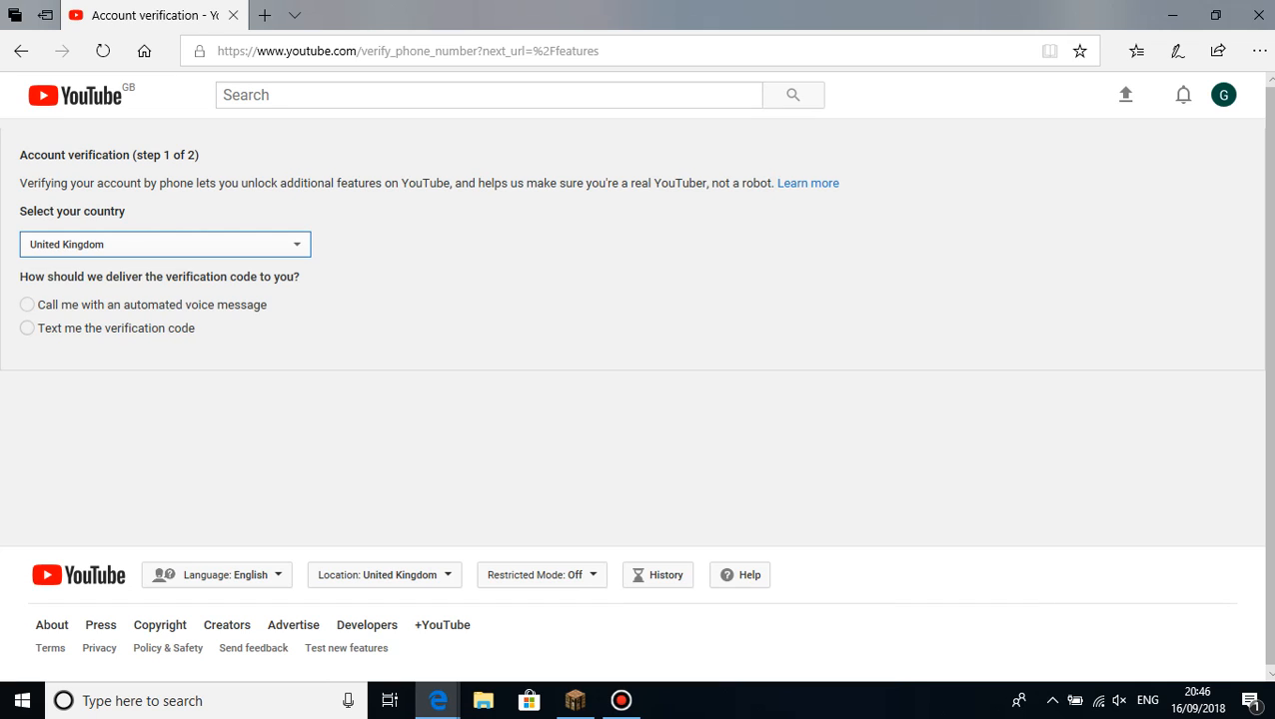
click(27, 328)
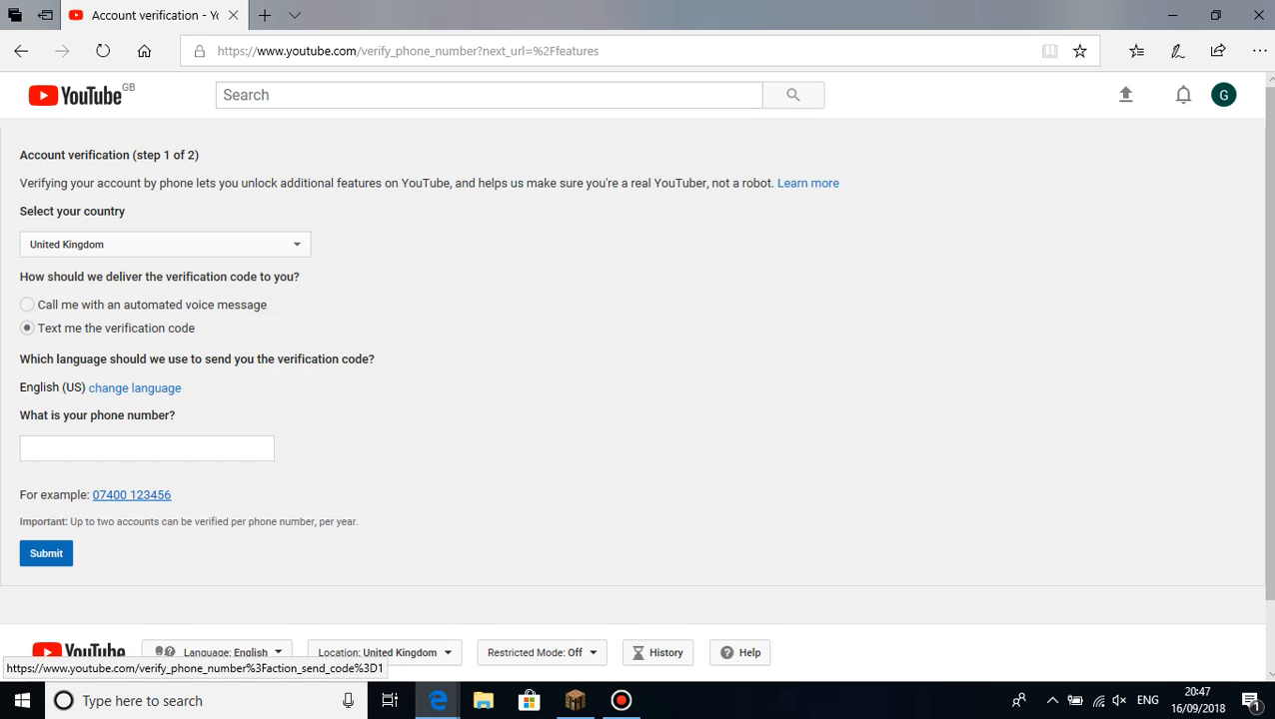
click(46, 552)
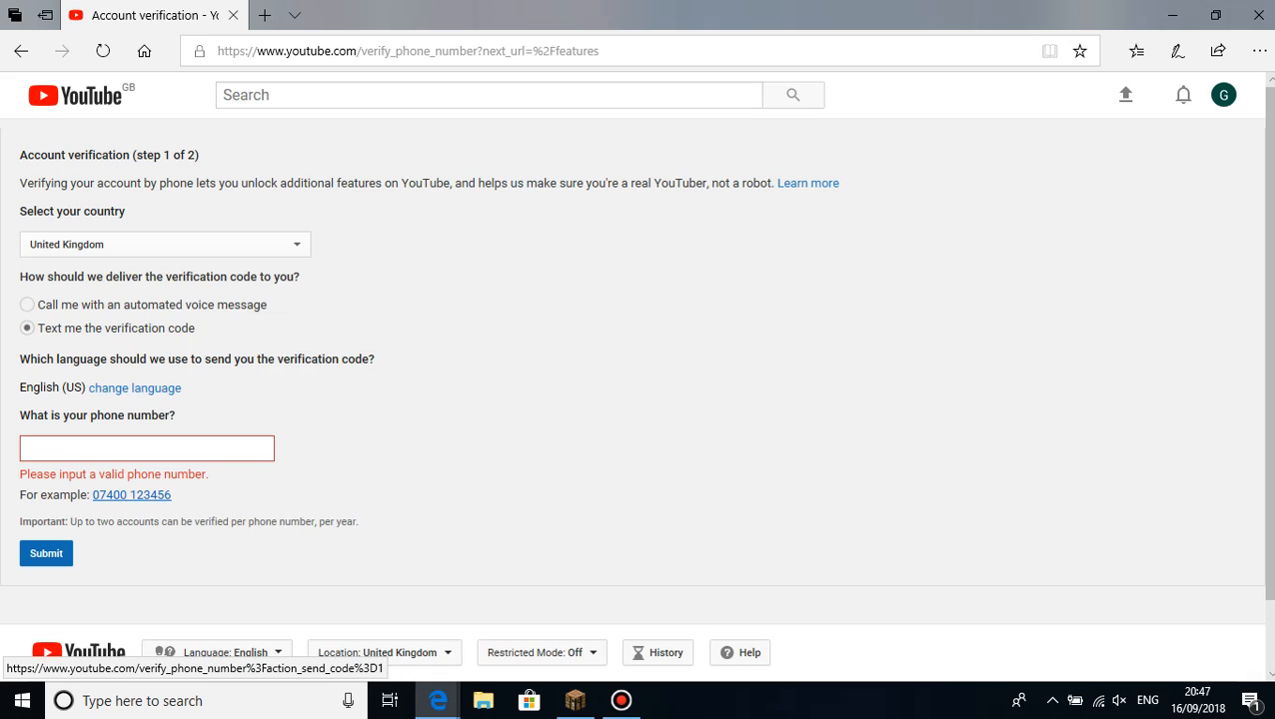
click(46, 554)
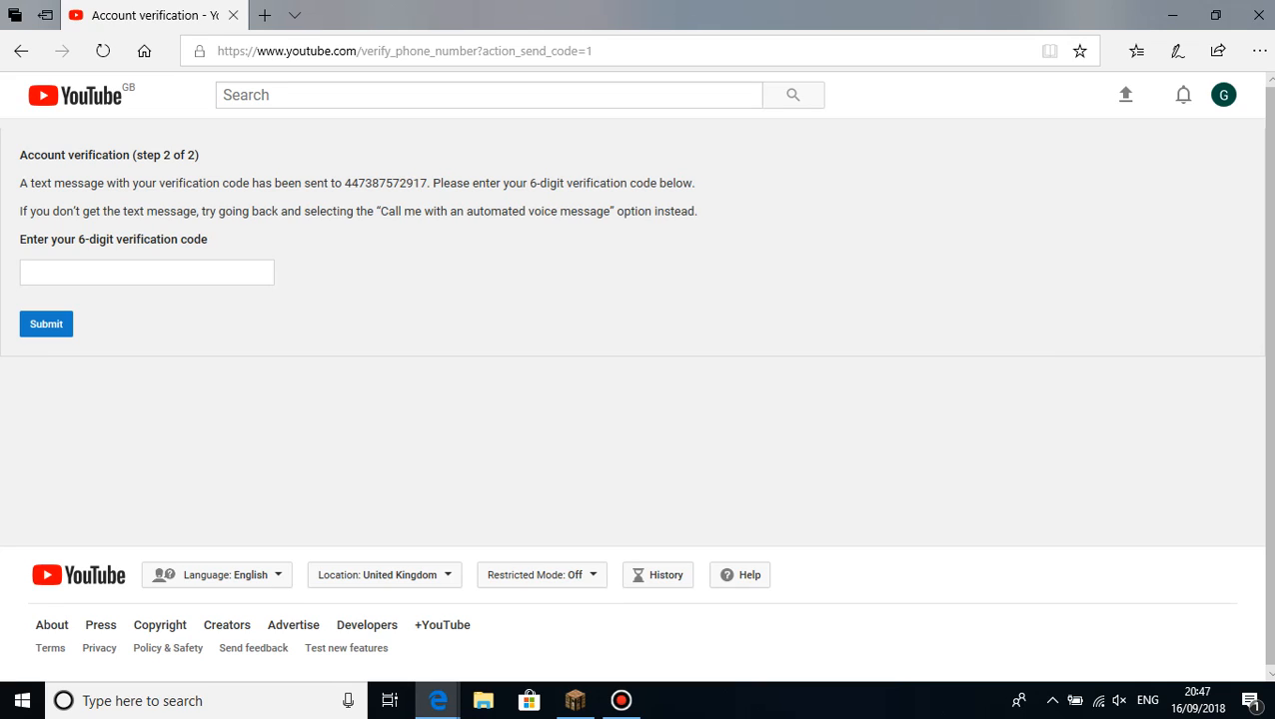
click(146, 272)
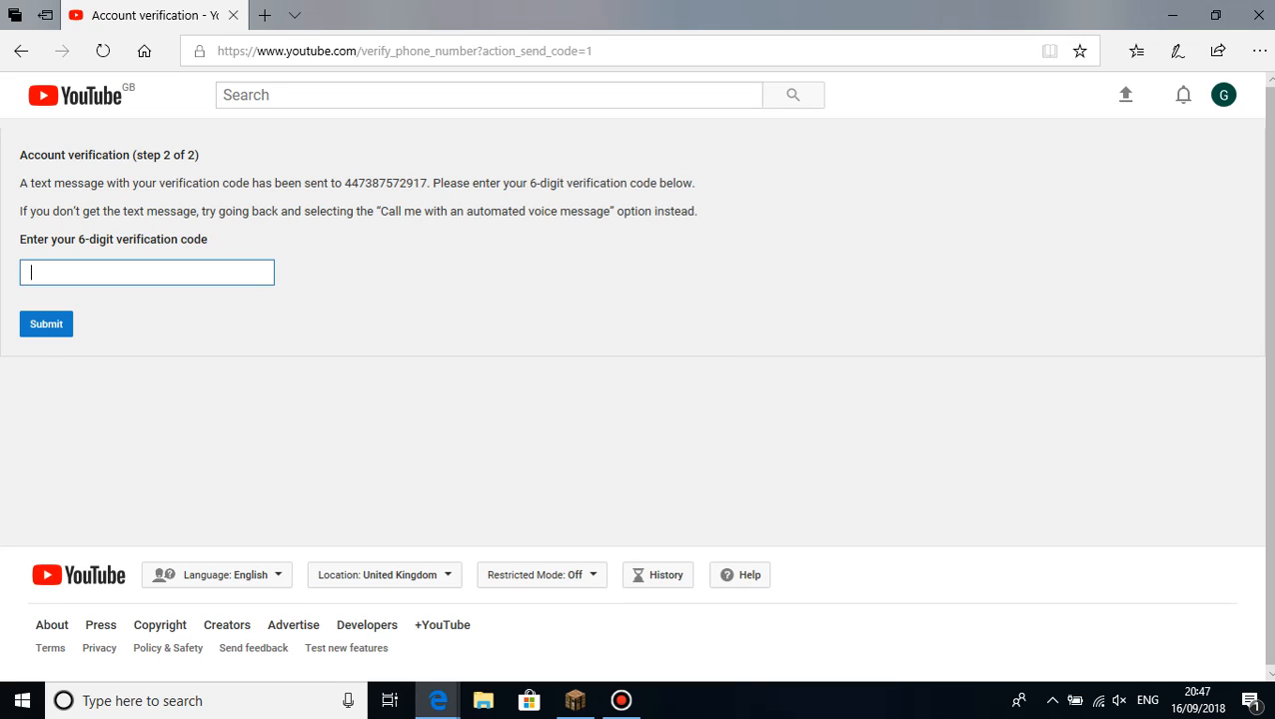
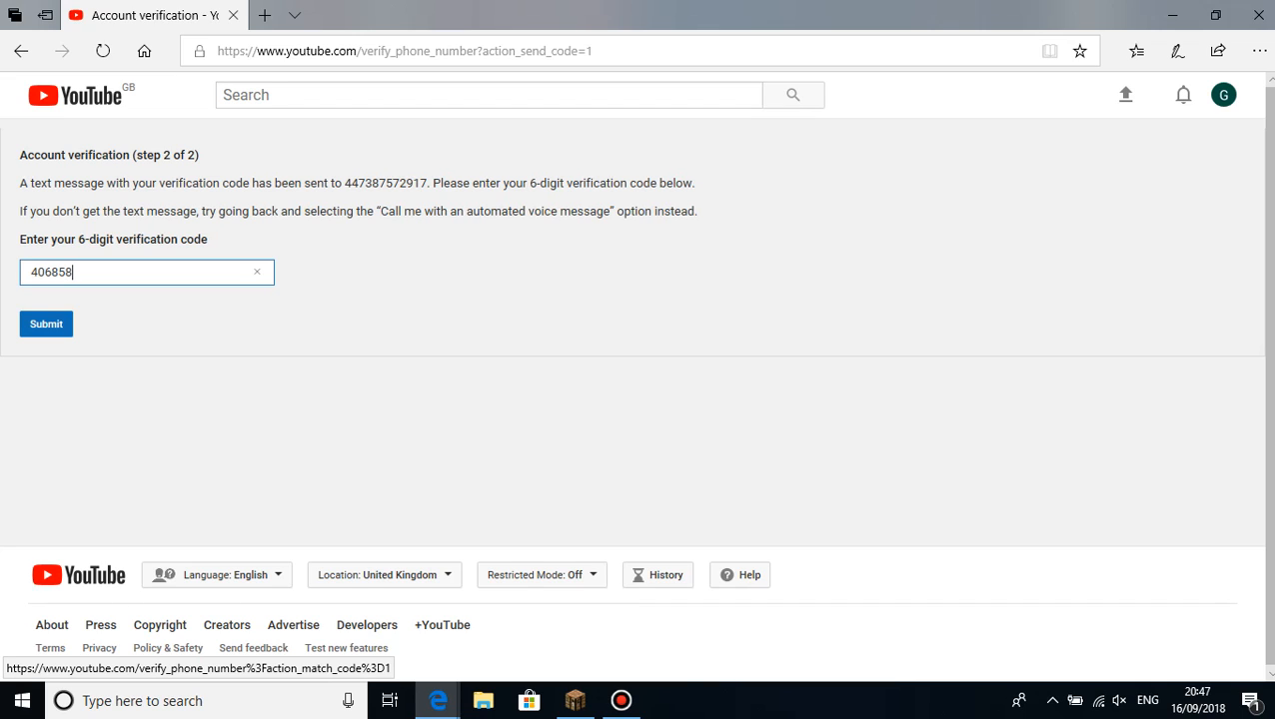
click(46, 323)
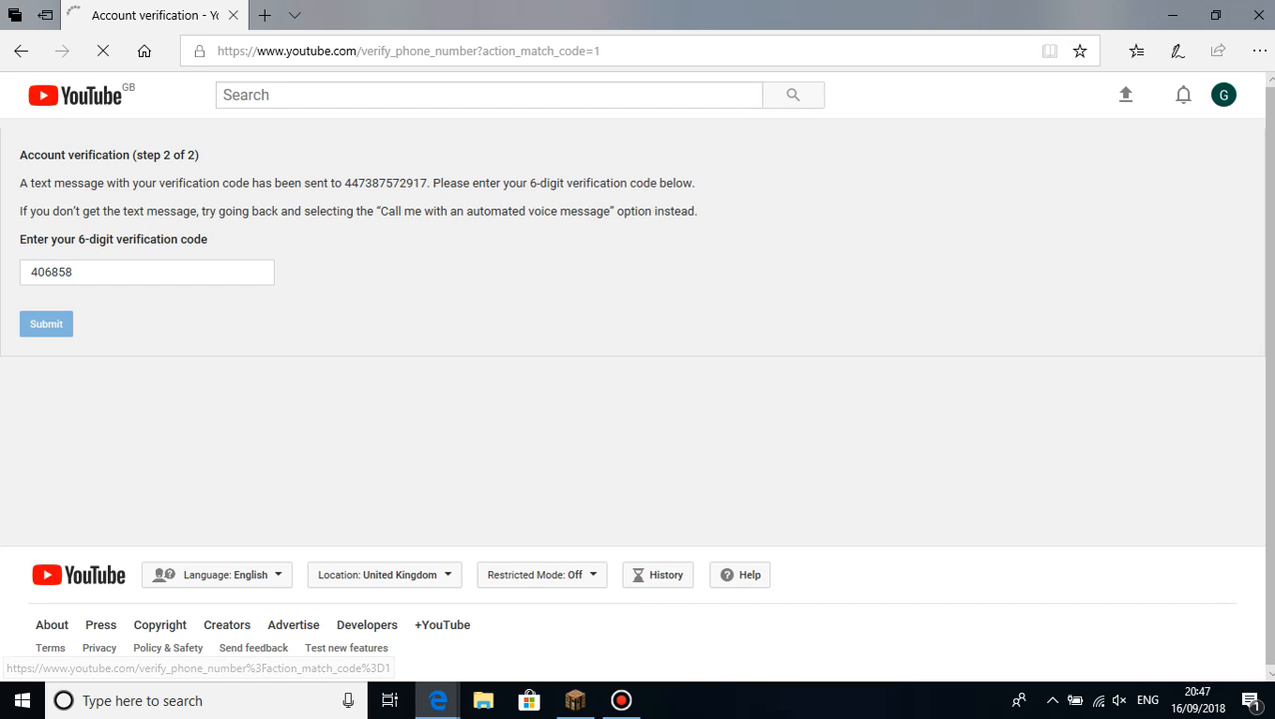
click(46, 324)
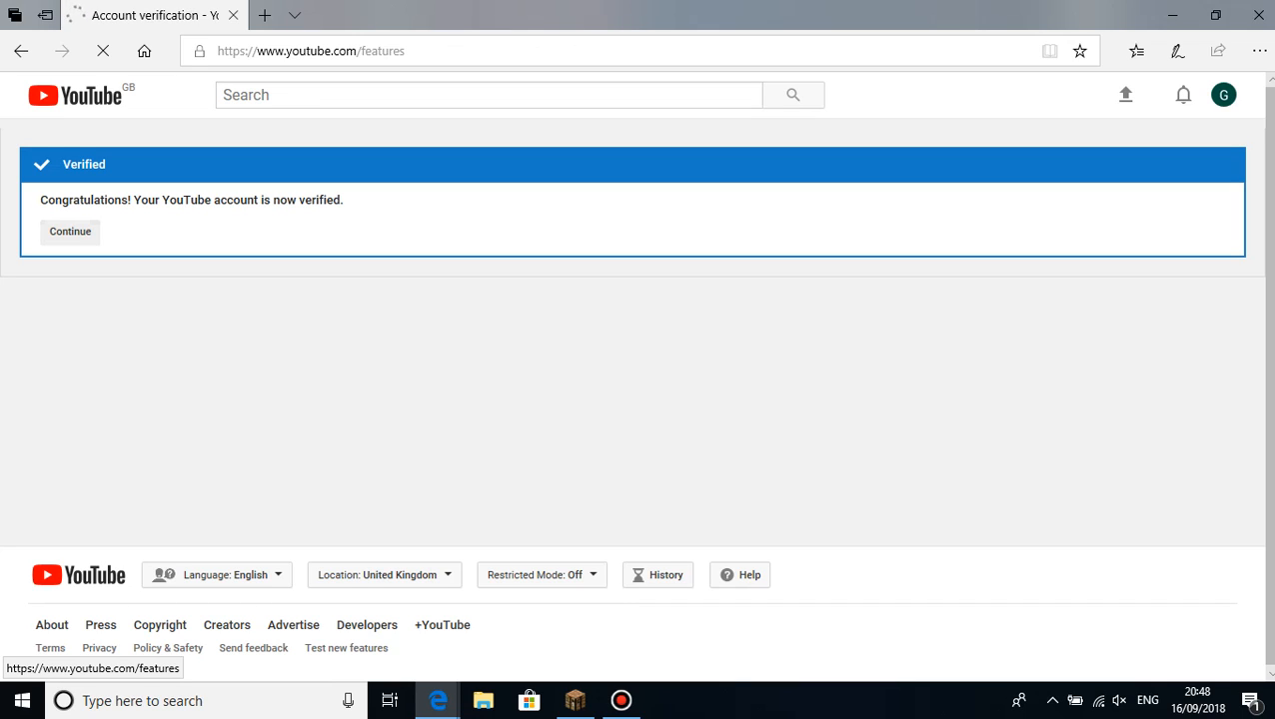
click(70, 232)
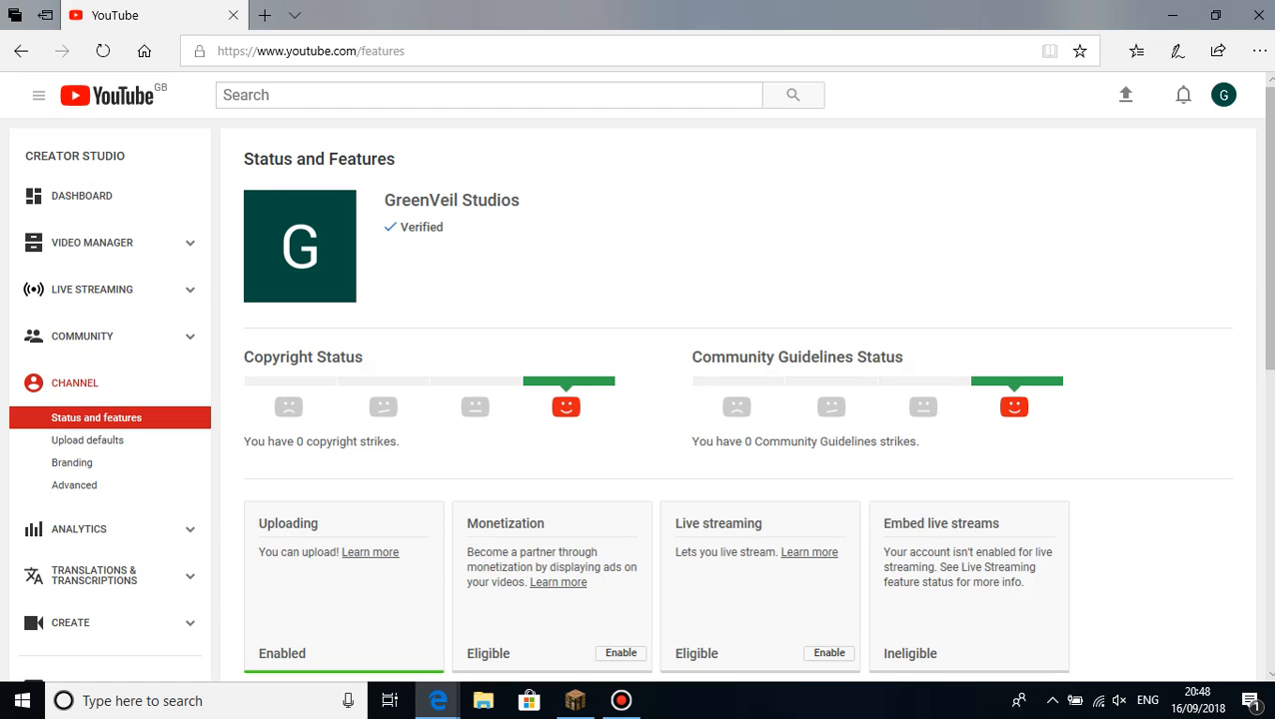